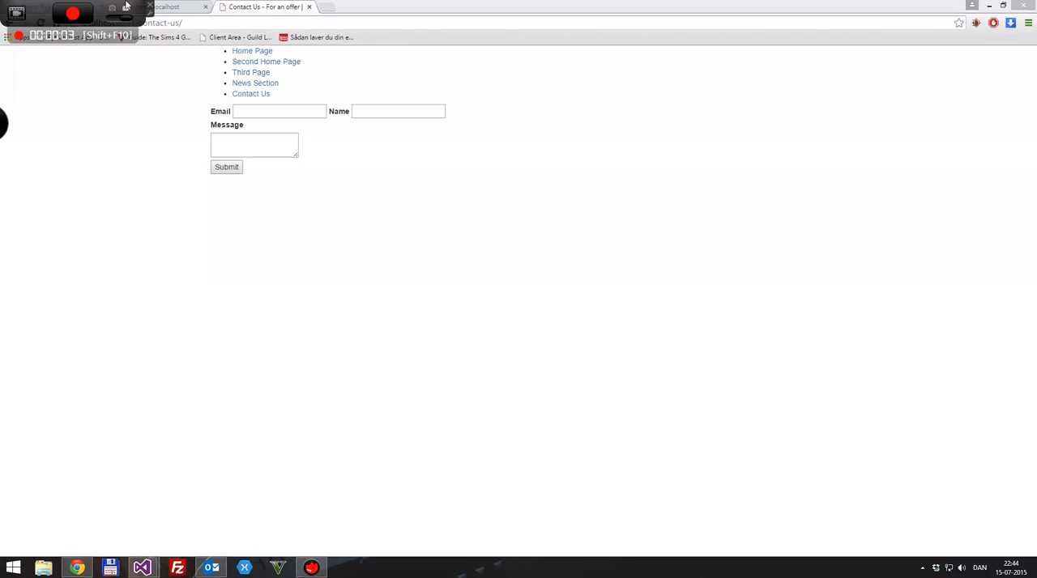
{"action": "mouse_move", "coordinate": [230, 218]}
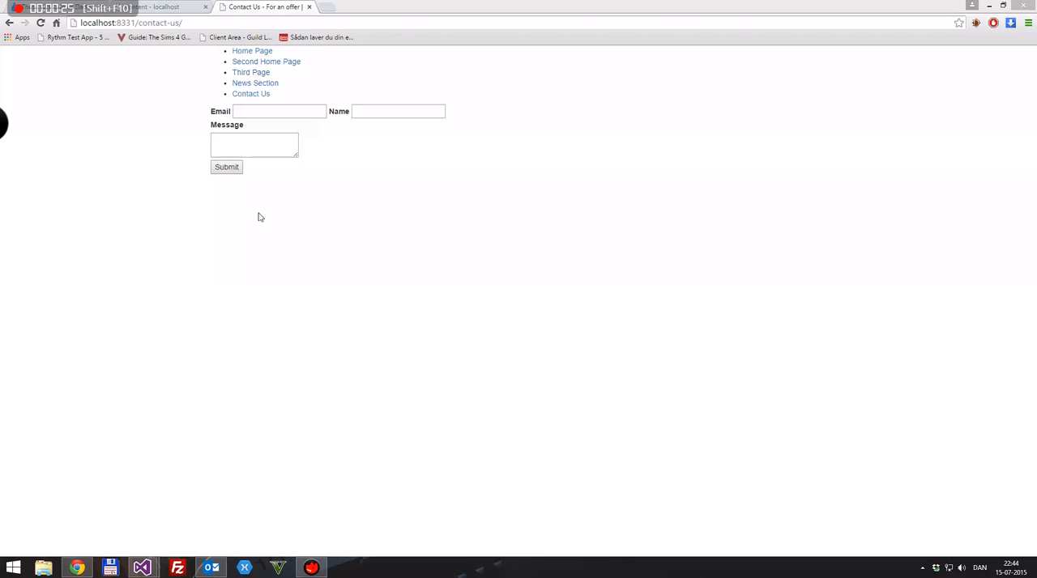
{"action": "mouse_move", "coordinate": [140, 566]}
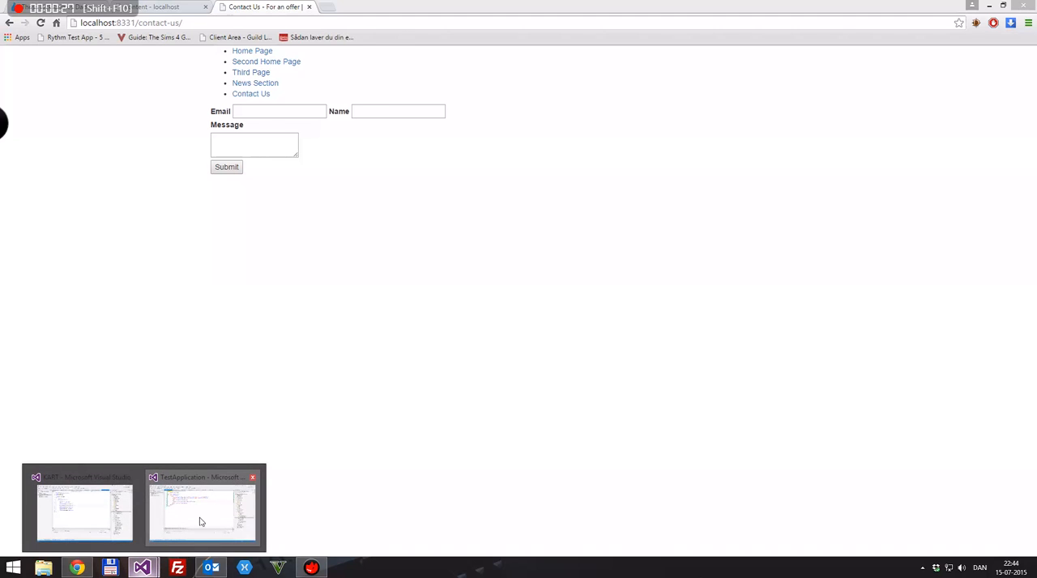
- Switch to the TestApplication project in Visual Studio with its contact page view
{"action": "left_click", "coordinate": [202, 510]}
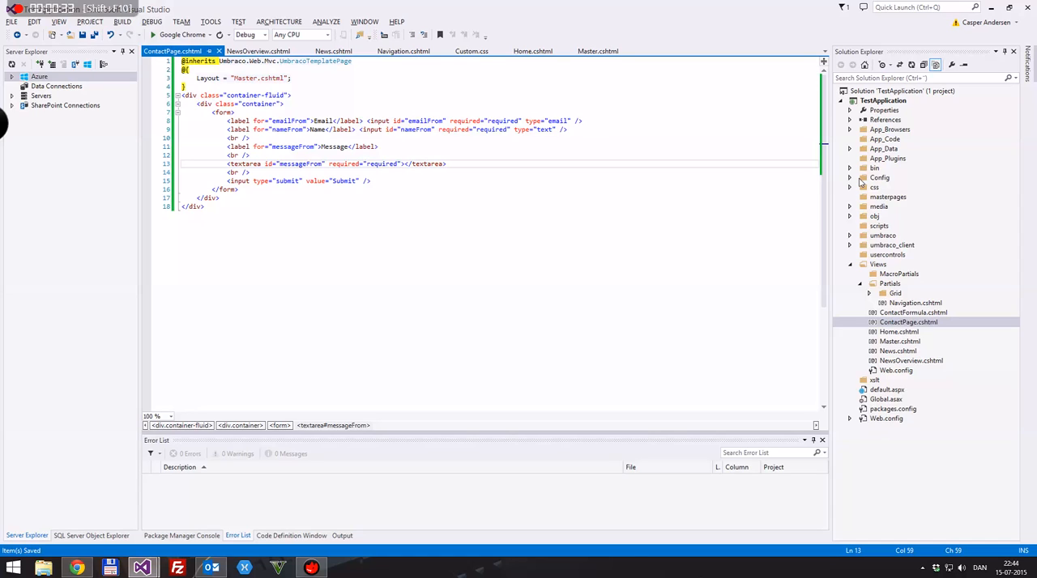
{"action": "mouse_move", "coordinate": [839, 202]}
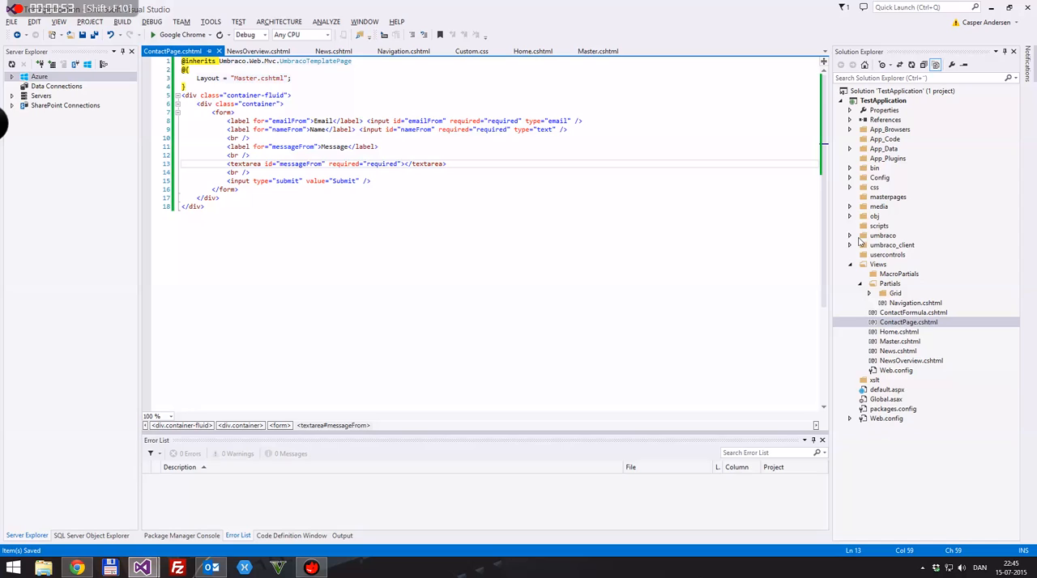
{"action": "mouse_move", "coordinate": [861, 242]}
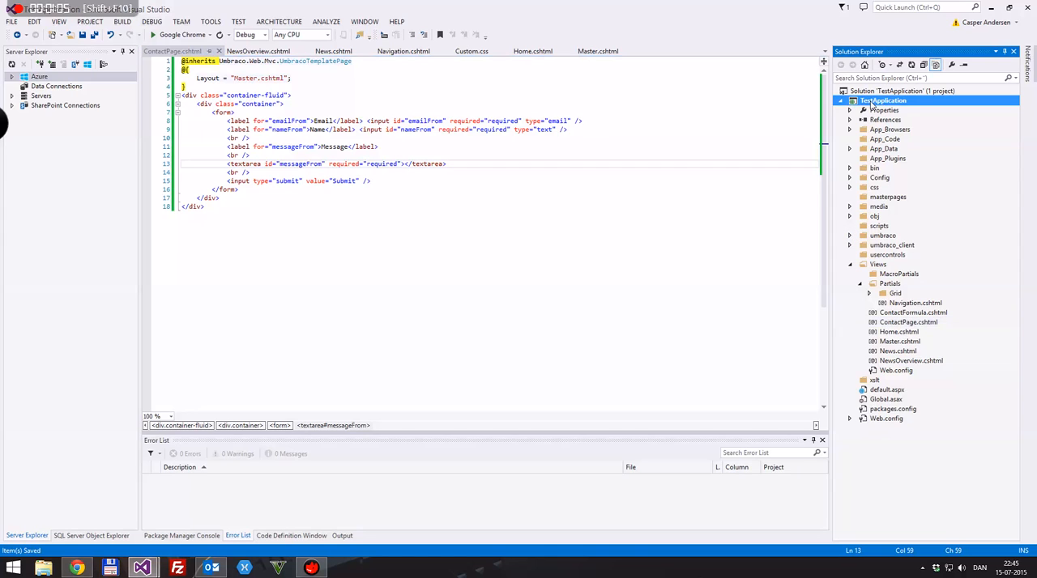
- Create a Models folder under the TestApplication project and bring up its Add actions
{"action": "right_click", "coordinate": [882, 101]}
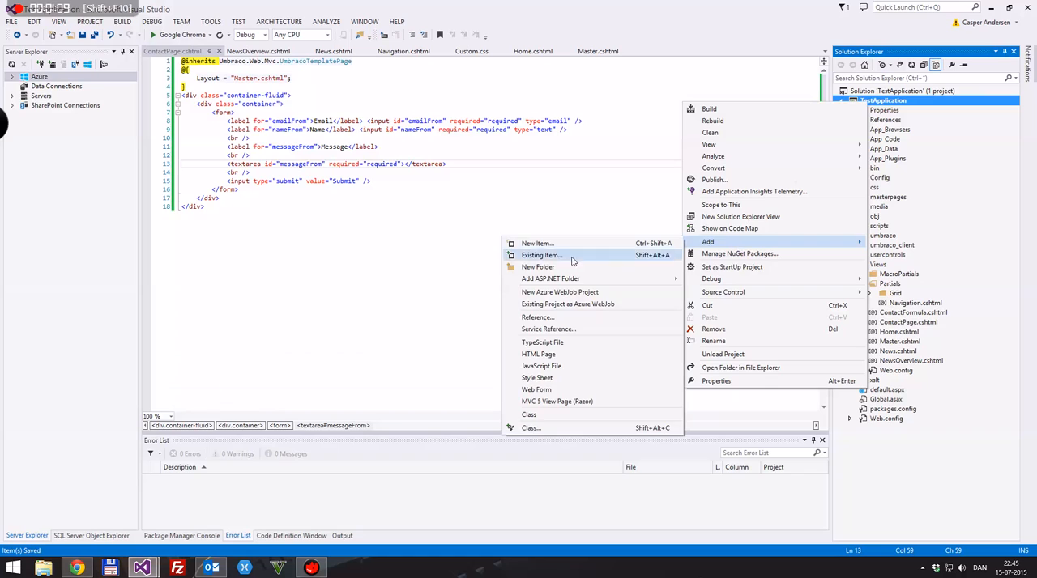
{"action": "left_click", "coordinate": [538, 266]}
{"action": "type", "text": "Models"}
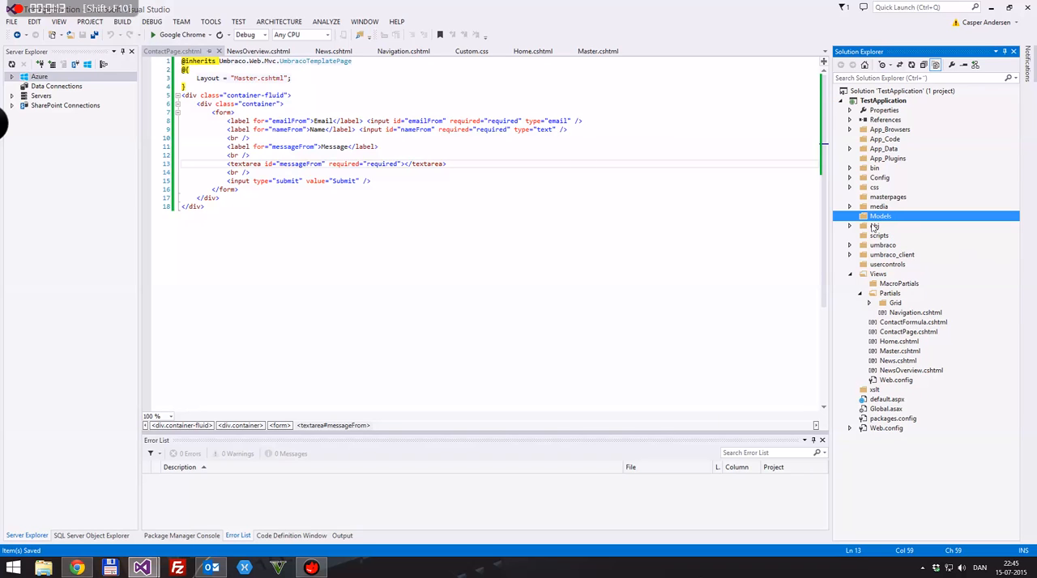
{"action": "right_click", "coordinate": [881, 217]}
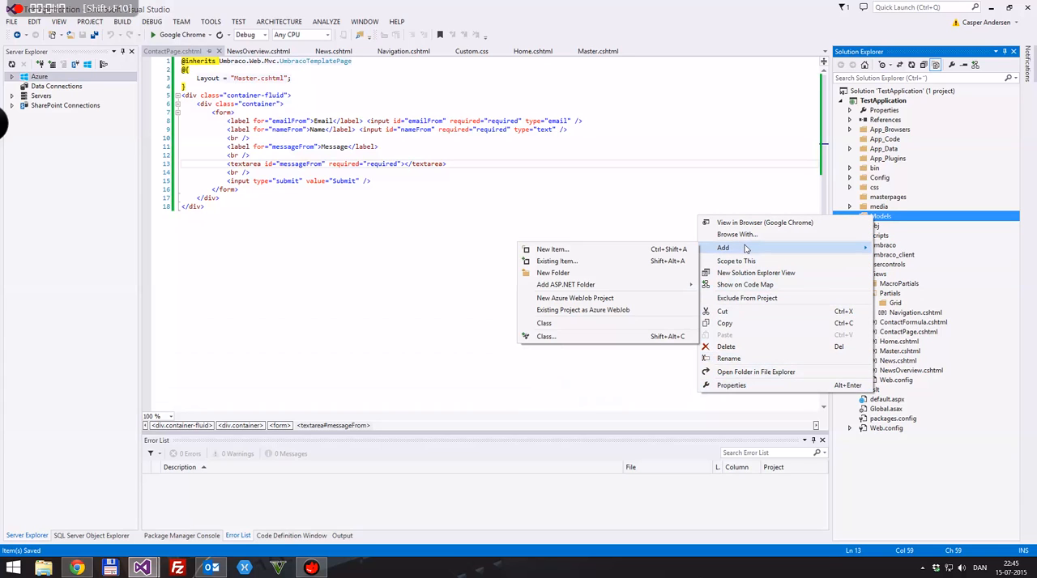
{"action": "mouse_move", "coordinate": [546, 337]}
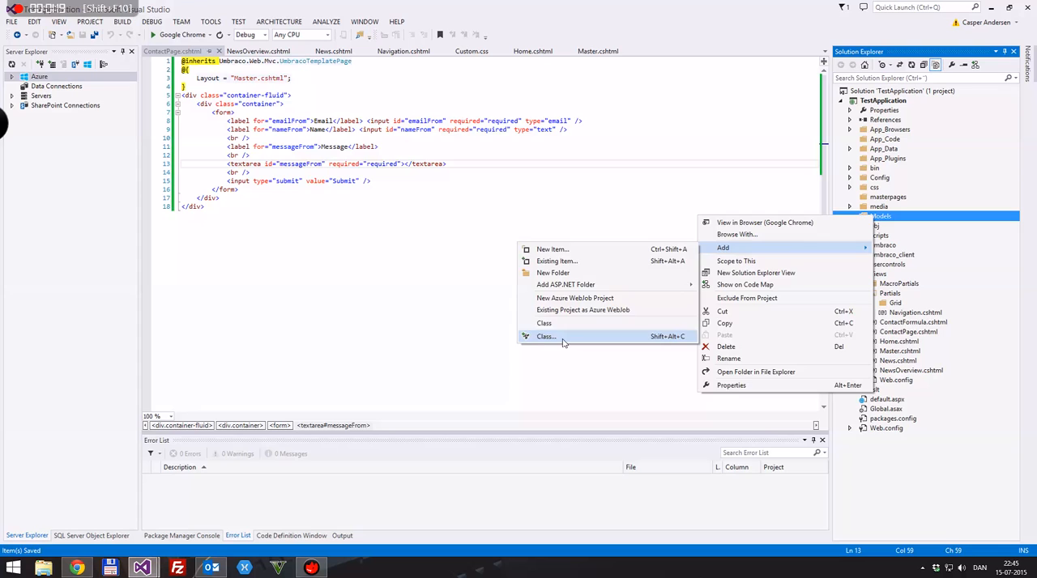
- Add a new class file named ContactModel.cs inside the Models folder
{"action": "left_click", "coordinate": [545, 337]}
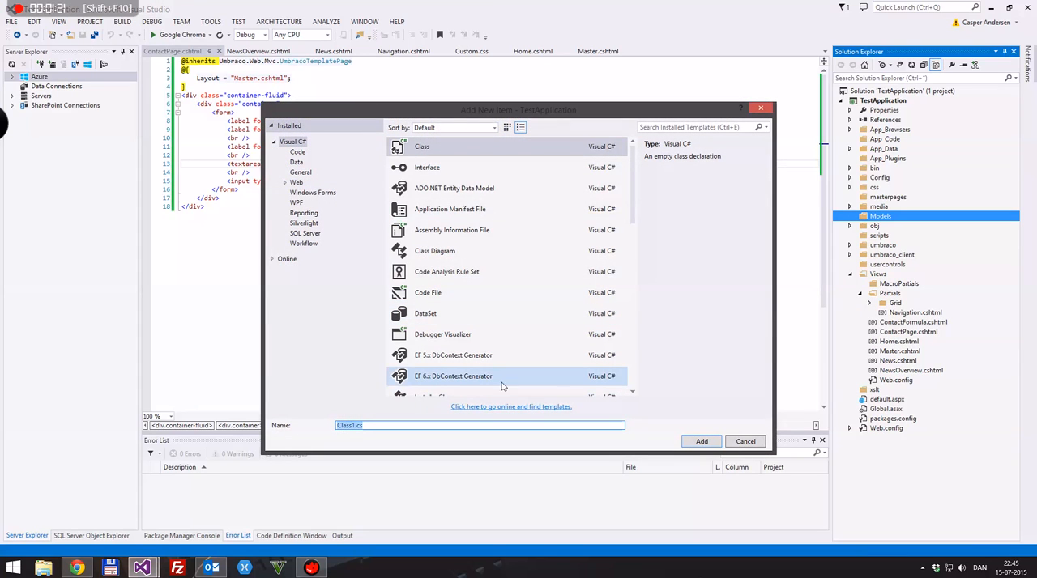
{"action": "mouse_move", "coordinate": [503, 375]}
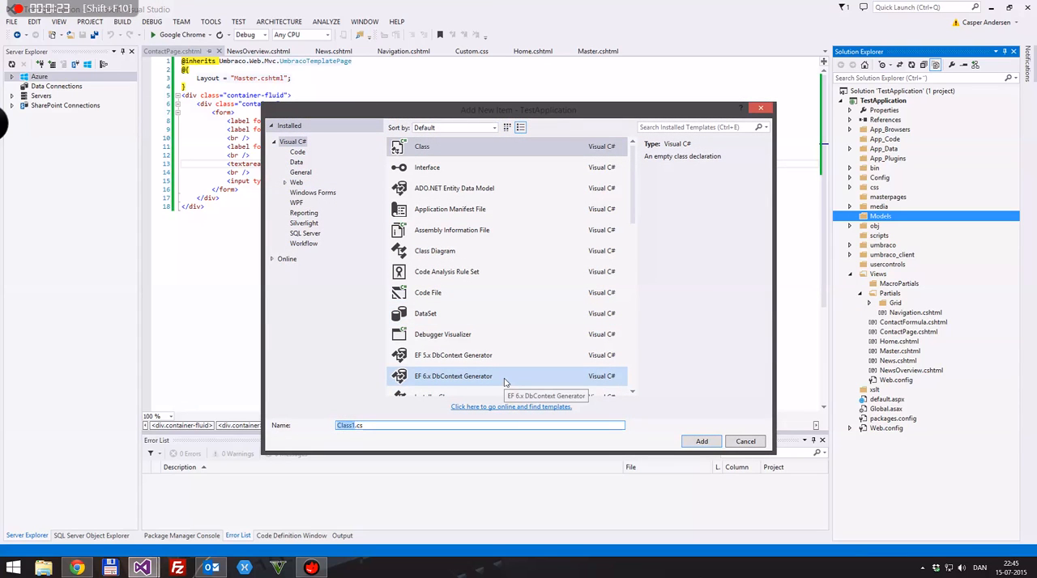
{"action": "type", "text": "ContactMode"}
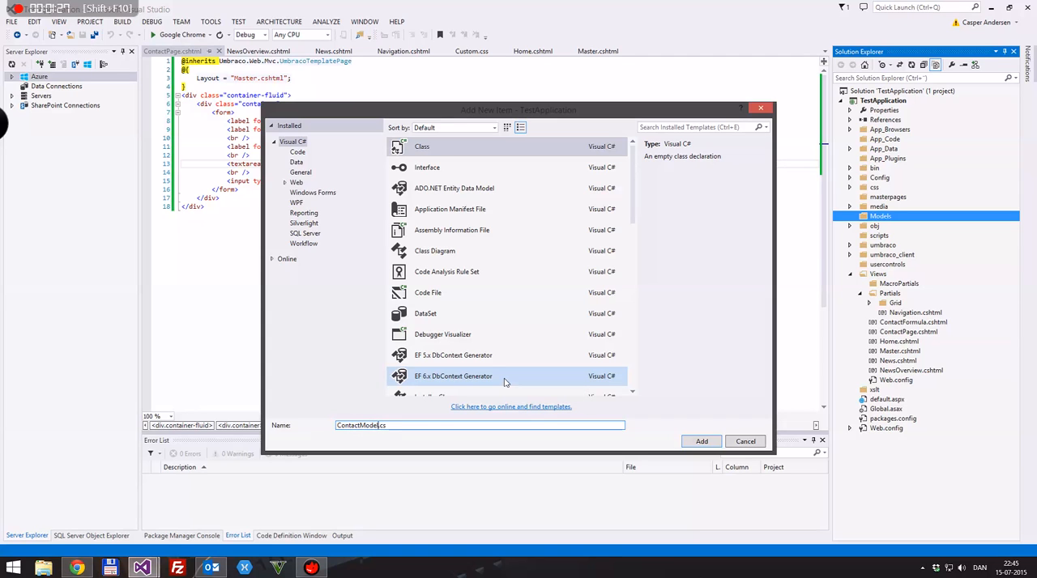
{"action": "left_click", "coordinate": [699, 441]}
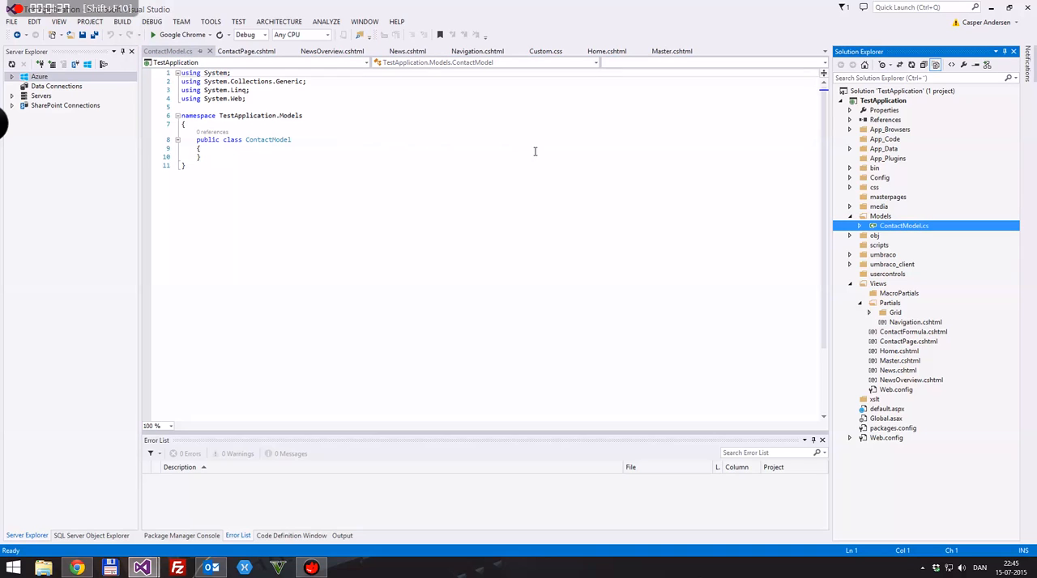
{"action": "left_click", "coordinate": [332, 52]}
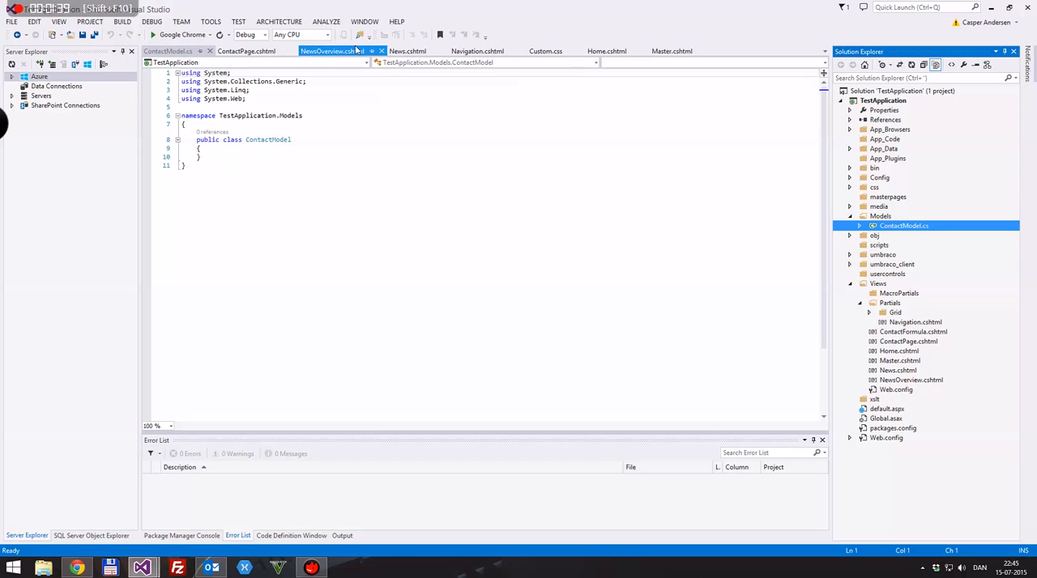
{"action": "left_click", "coordinate": [598, 52]}
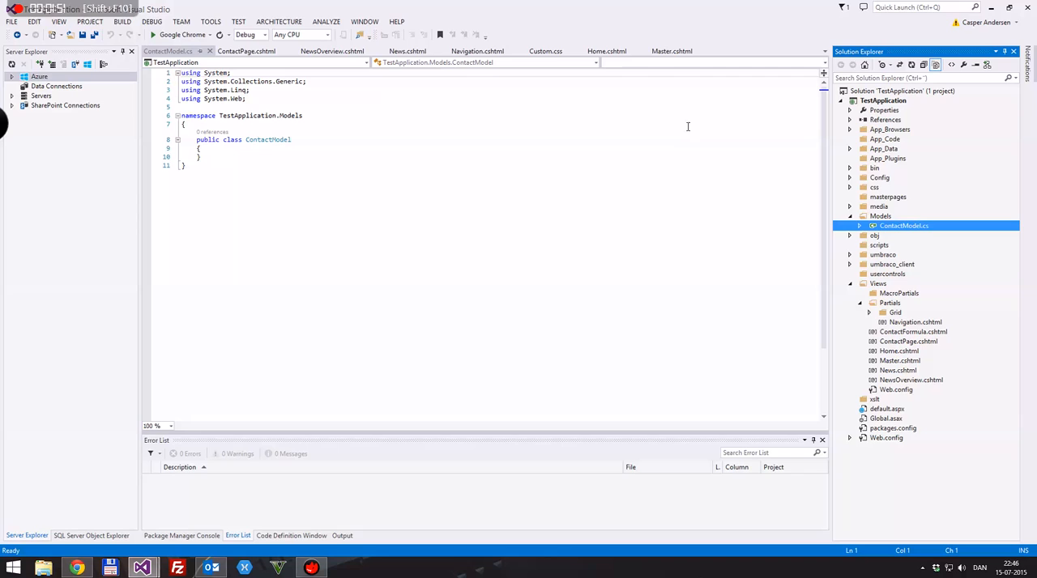
{"action": "left_click", "coordinate": [860, 227]}
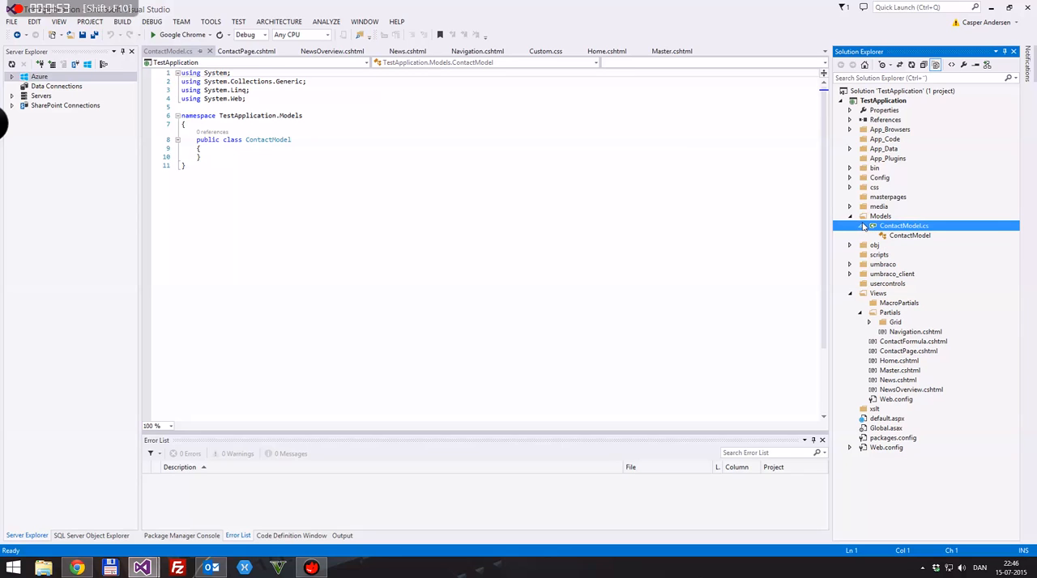
{"action": "left_click", "coordinate": [850, 225]}
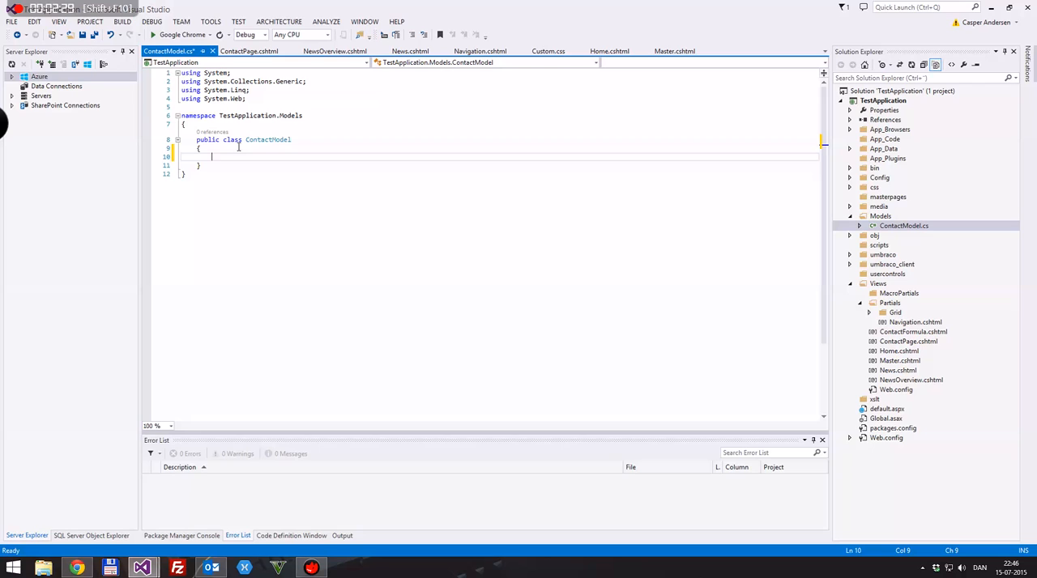
- Declare an int Id property and a string Email property via the prop snippet
{"action": "type", "text": "prop"}
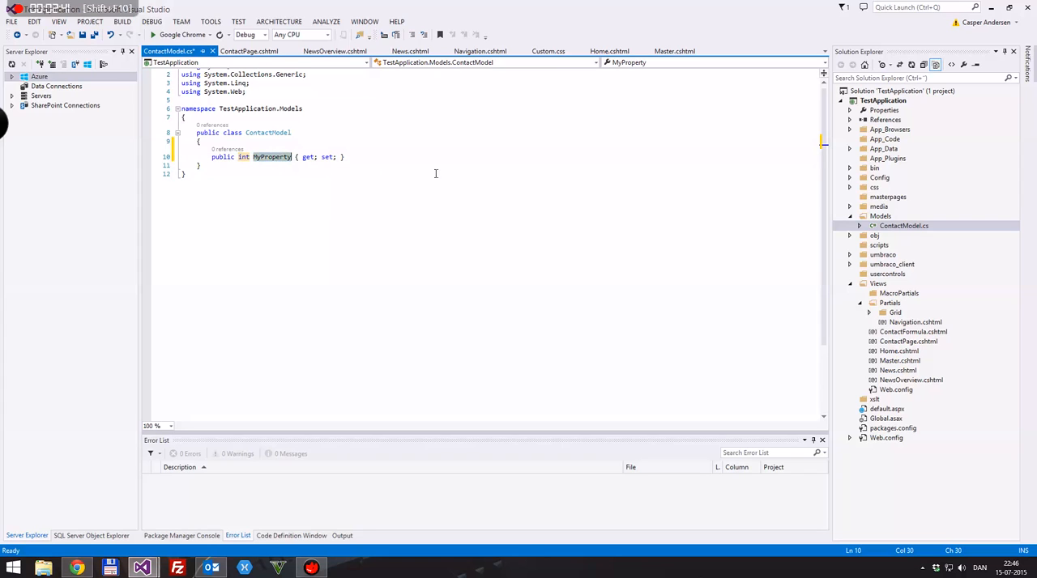
{"action": "type", "text": "Id"}
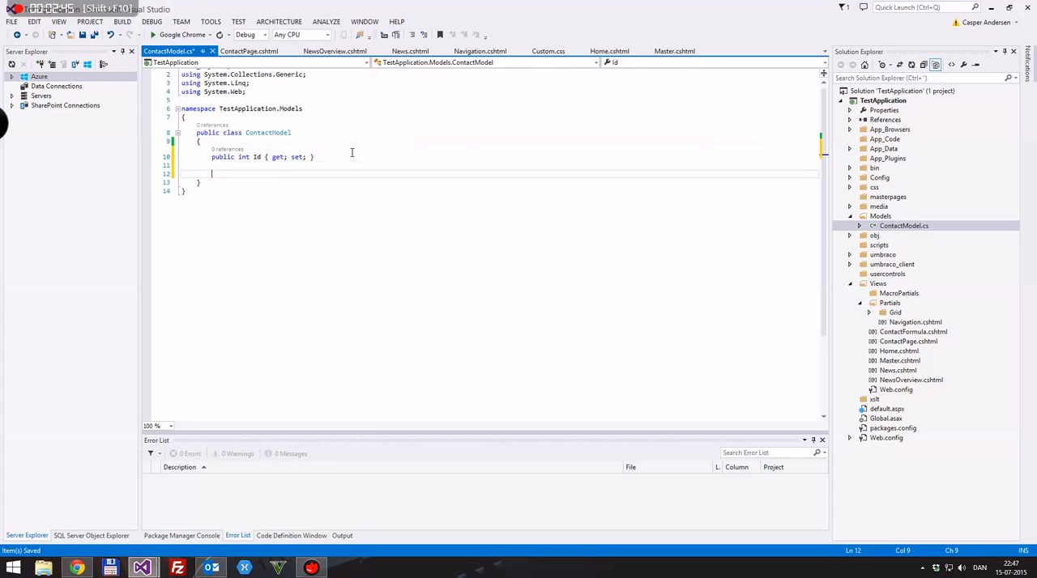
{"action": "type", "text": "prop"}
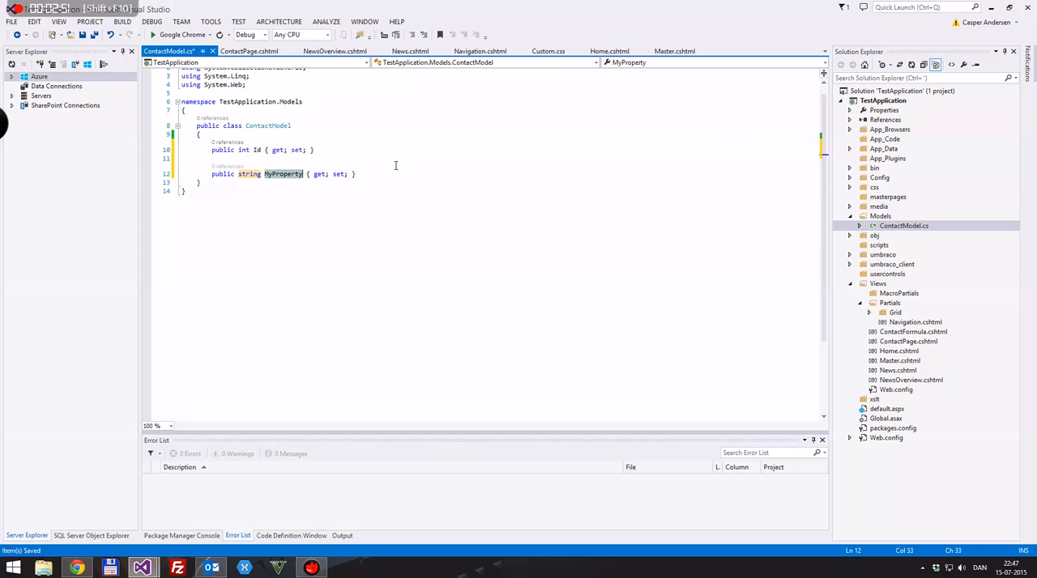
{"action": "type", "text": "Email"}
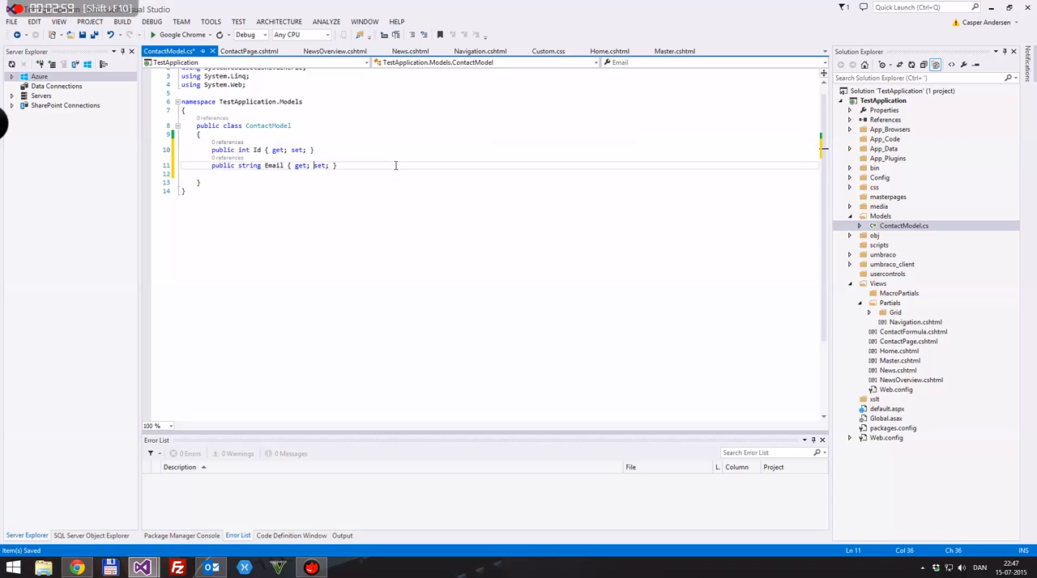
{"action": "key", "text": "enter"}
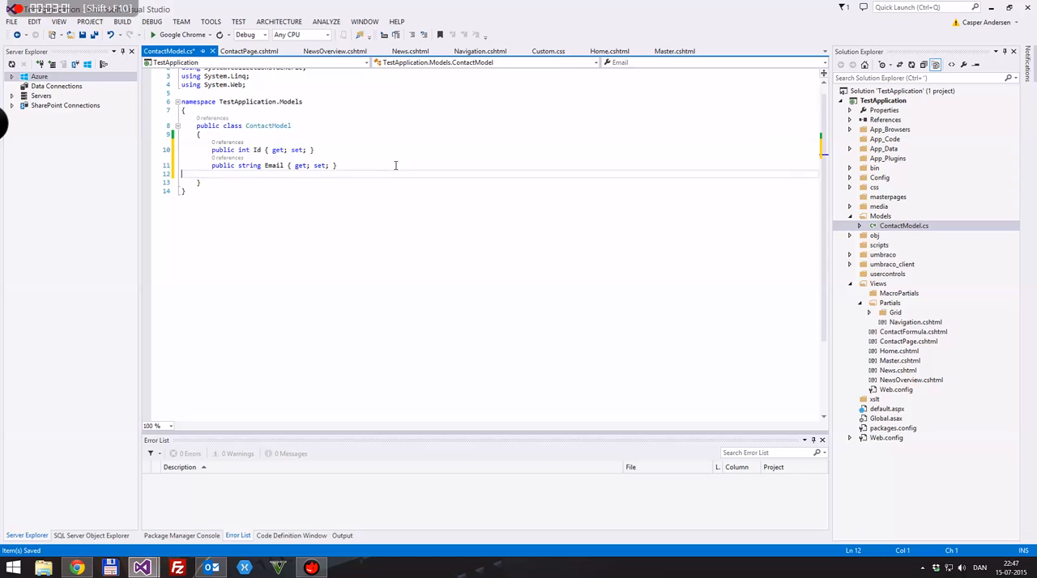
- Declare a string Name property and start another string property
{"action": "type", "text": "prop"}
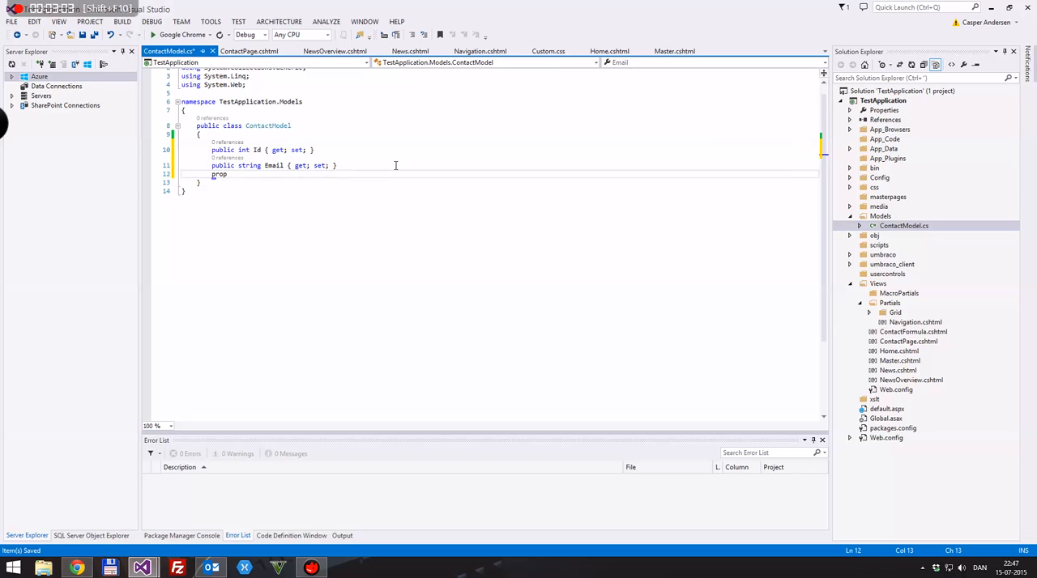
{"action": "key", "text": "Tab"}
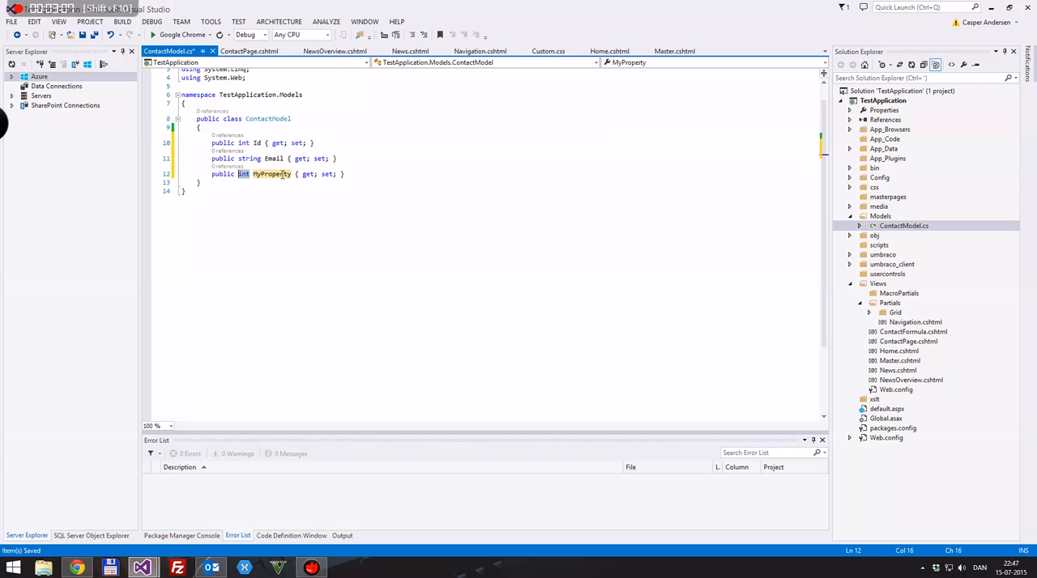
{"action": "type", "text": "string"}
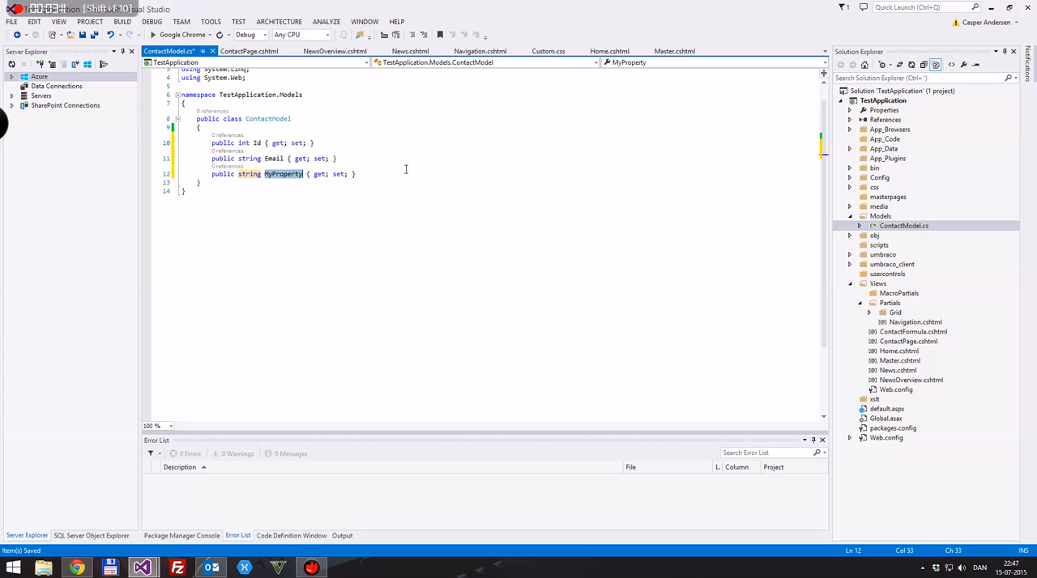
{"action": "type", "text": "Name"}
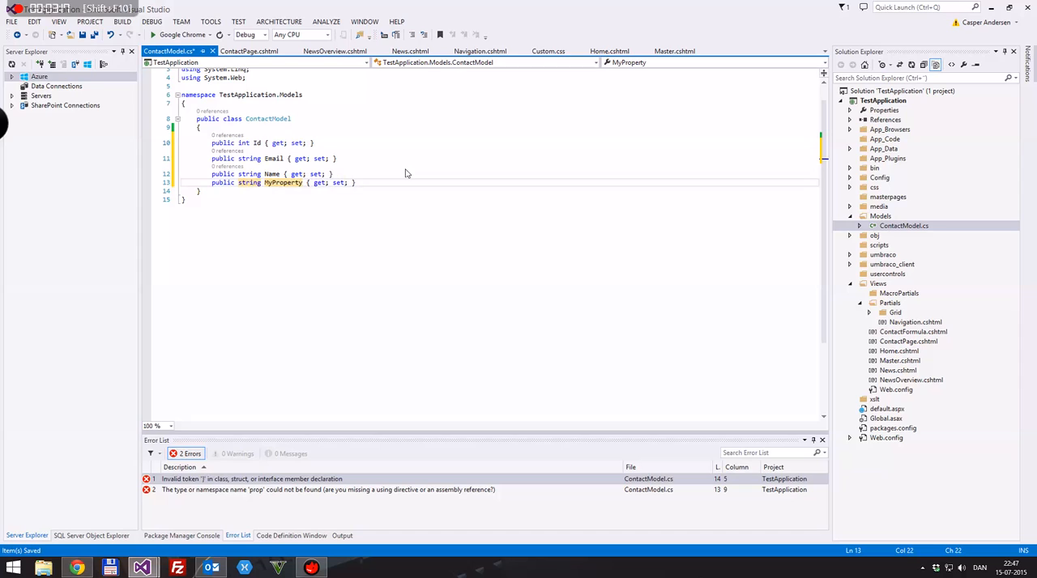
- Name the fourth property Message and return to the contact page view
{"action": "type", "text": "Message"}
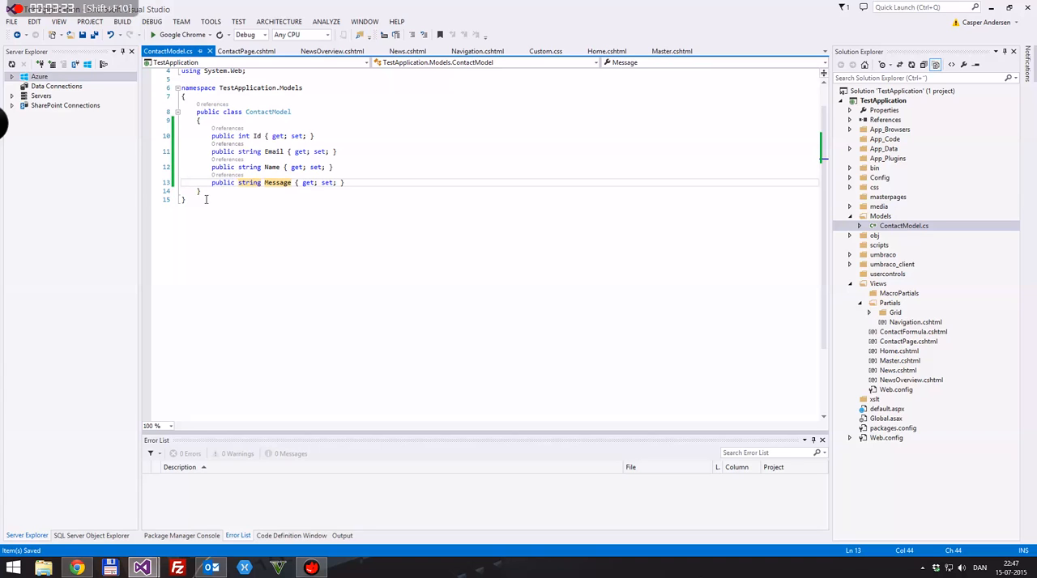
{"action": "mouse_move", "coordinate": [451, 178]}
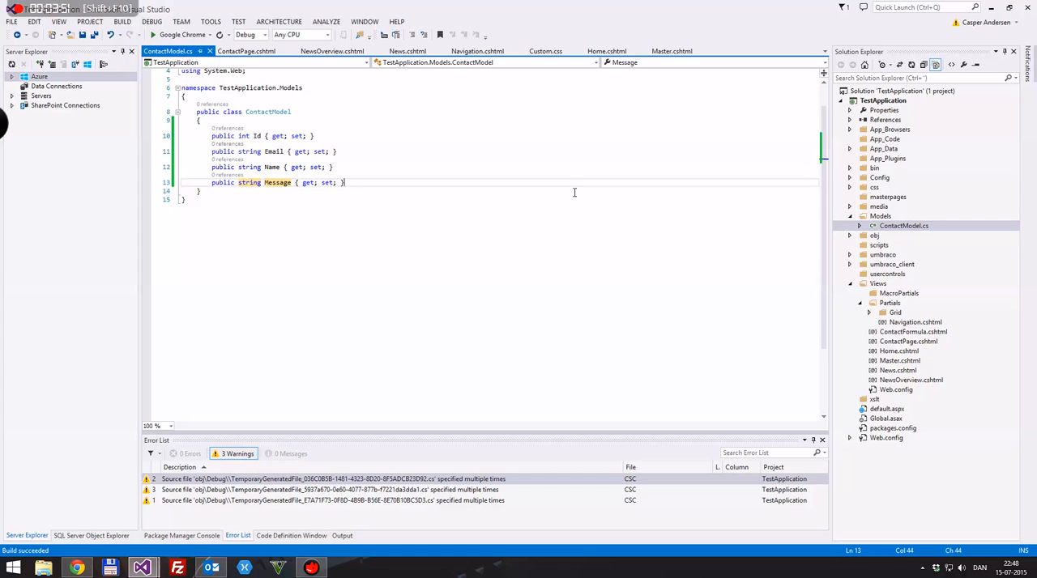
{"action": "left_click", "coordinate": [246, 51]}
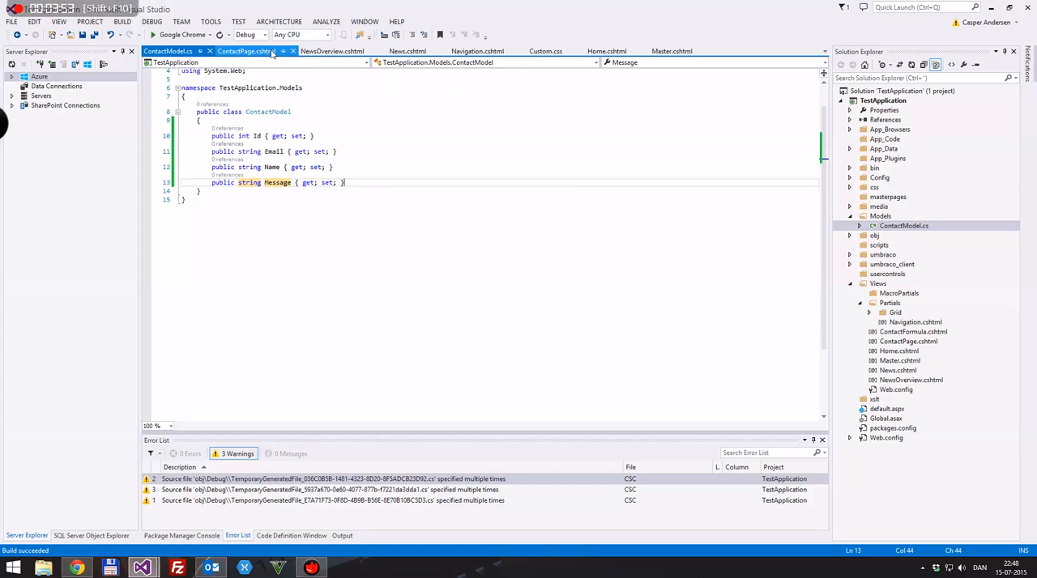